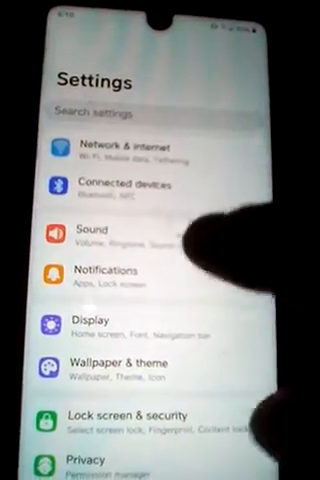
- Scroll the main Settings page to reach the Apps section and enter it
scroll(down, 3)
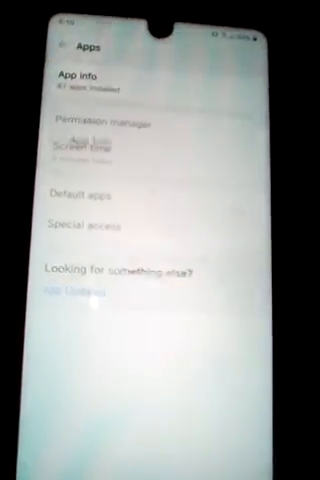
- Open App info and browse the all-apps list from A to F
click(83, 74)
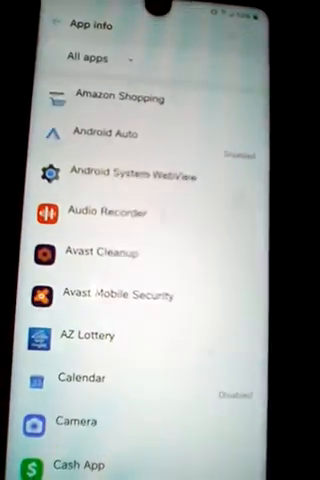
scroll(down, 3)
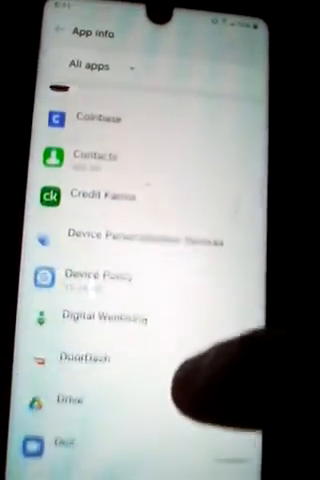
scroll(down, 3)
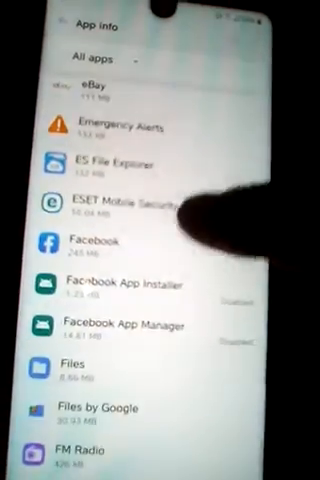
scroll(up, 3)
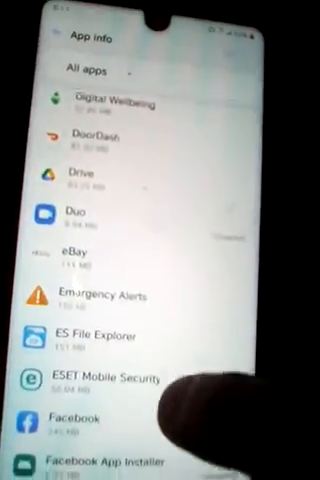
scroll(up, 3)
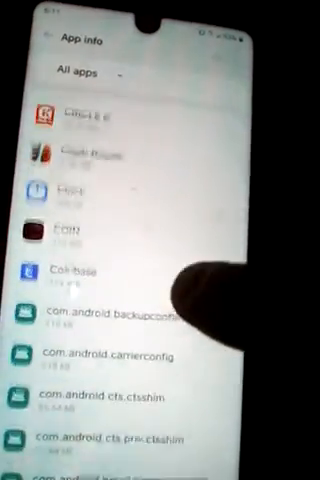
- Scroll the App info list past com.android entries to the Google Play services entries
scroll(down, 3)
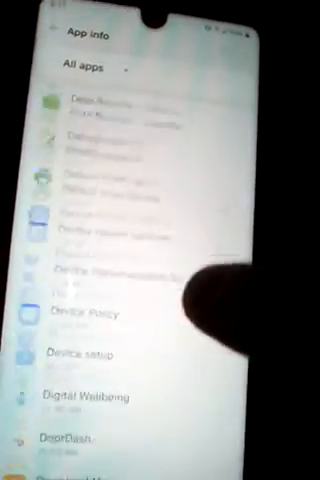
scroll(down, 3)
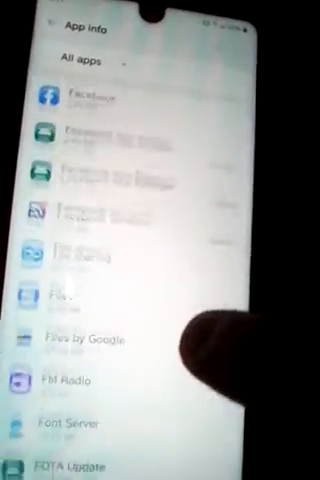
scroll(down, 3)
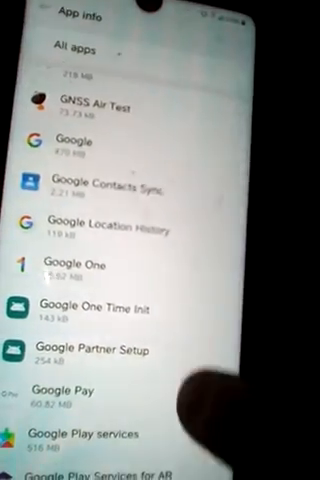
scroll(up, 3)
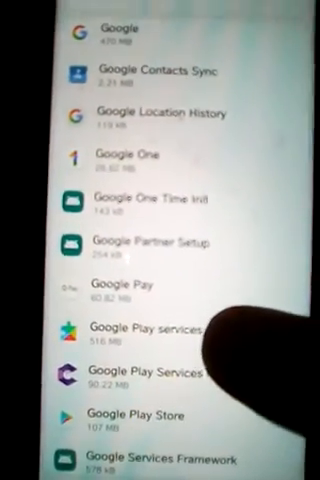
scroll(up, 3)
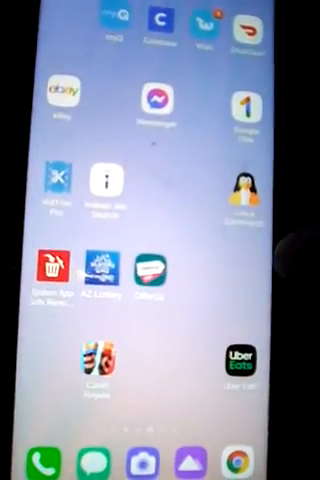
- Swipe the home screen to the page with ESET, Facebook and Zoom
scroll(left, 3)
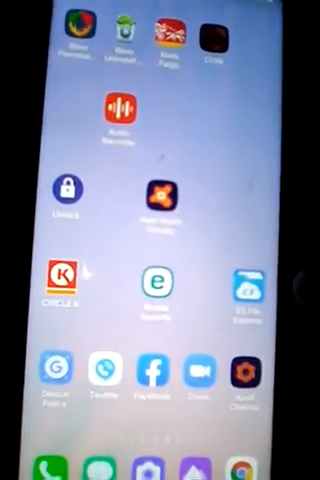